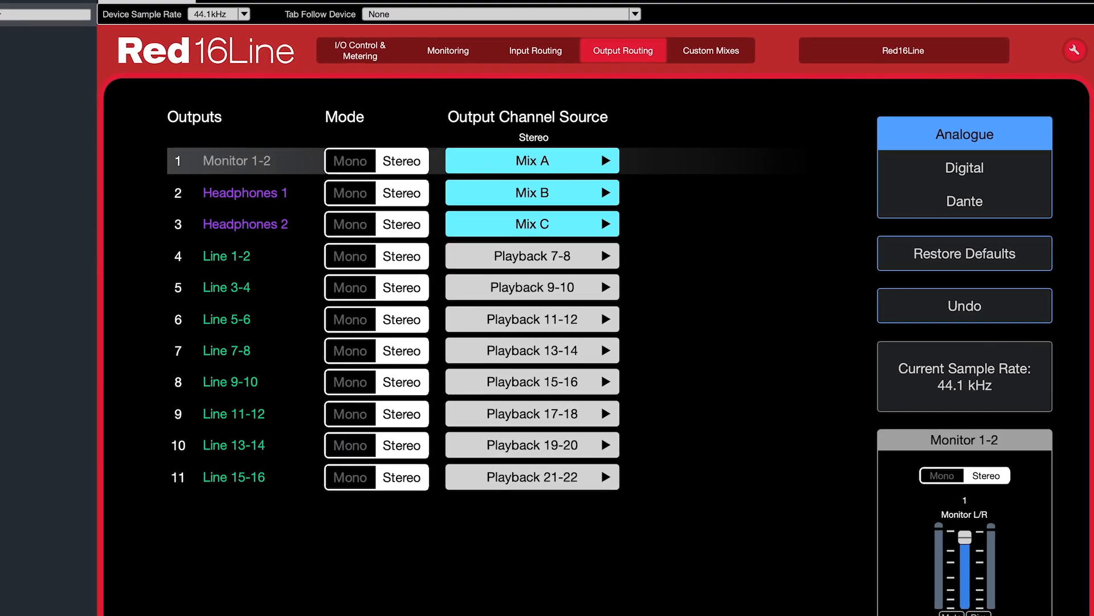
Step: Browse the Digital and Dante output groups, then return to the Analogue group
{"action": "left_click", "coordinate": [962, 164]}
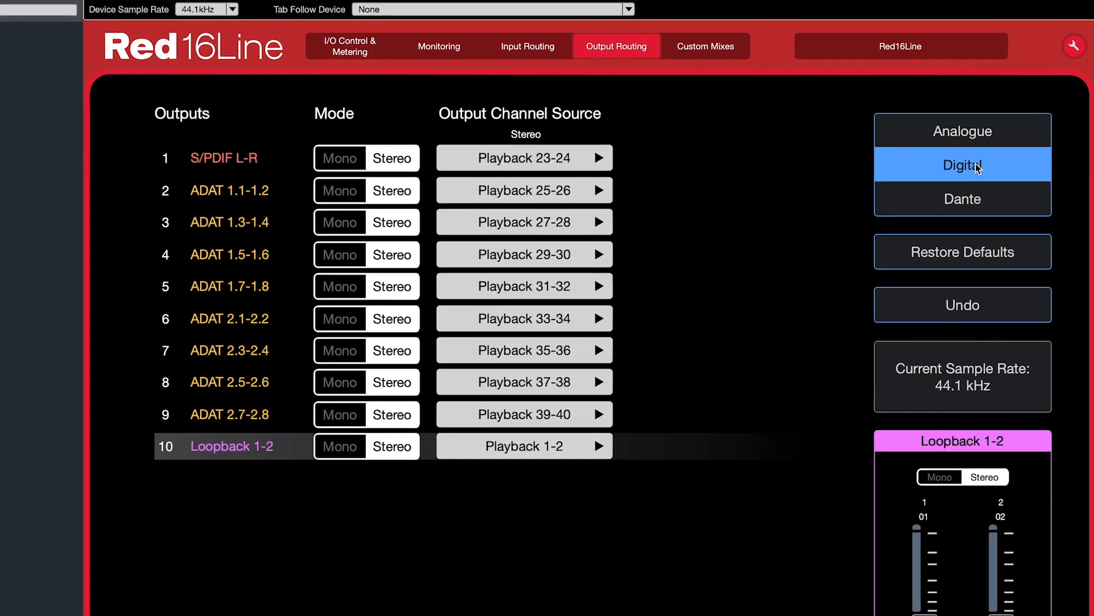
{"action": "left_click", "coordinate": [962, 198]}
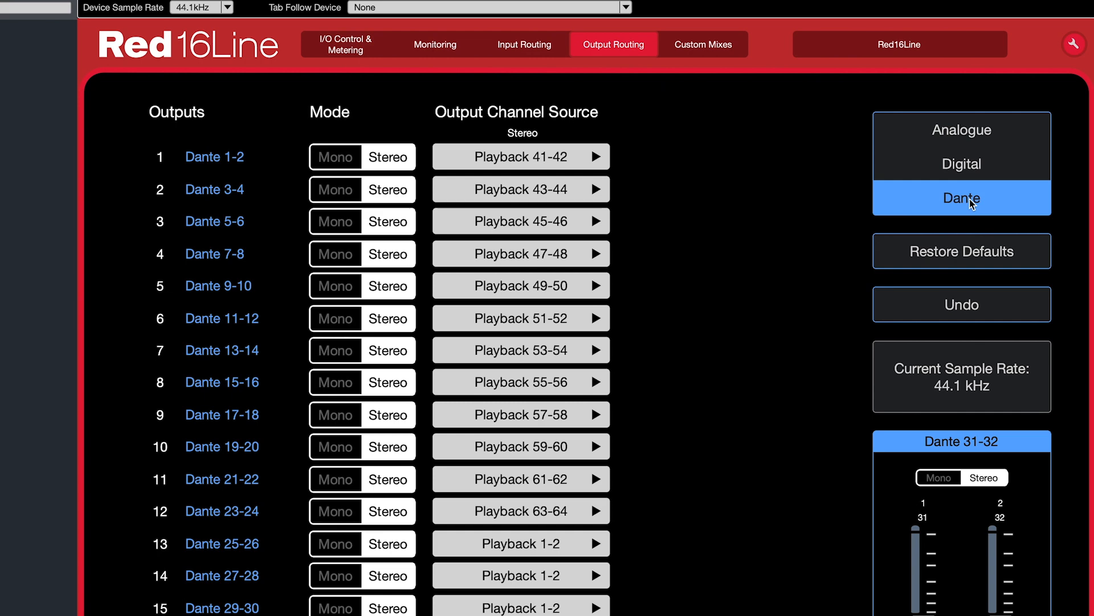
{"action": "left_click", "coordinate": [961, 129]}
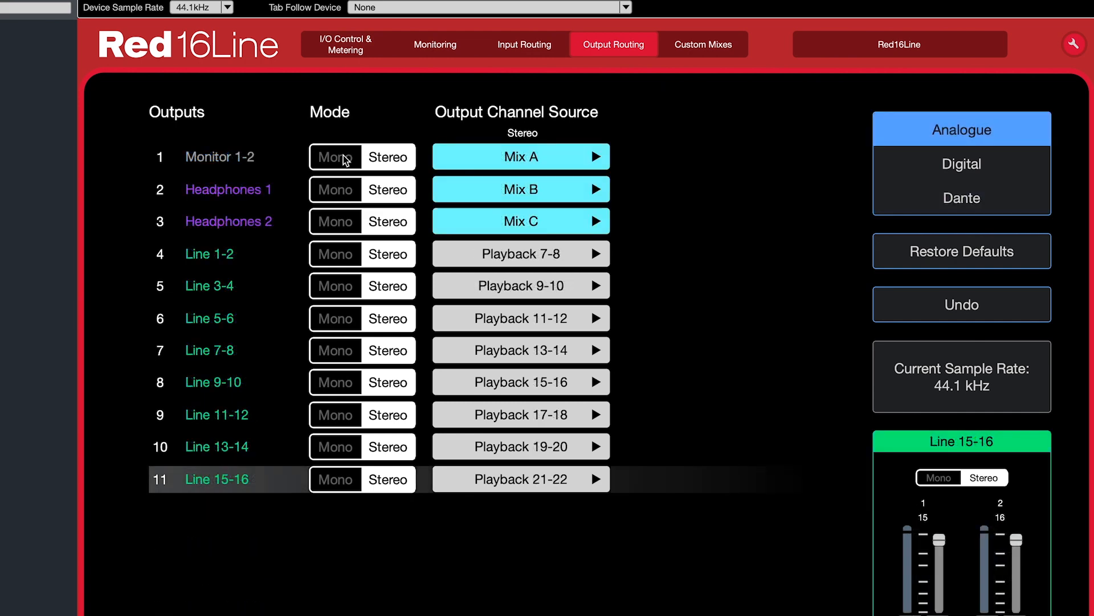
Step: Switch Monitor 1-2 to Mono and back to Stereo
{"action": "left_click", "coordinate": [336, 156]}
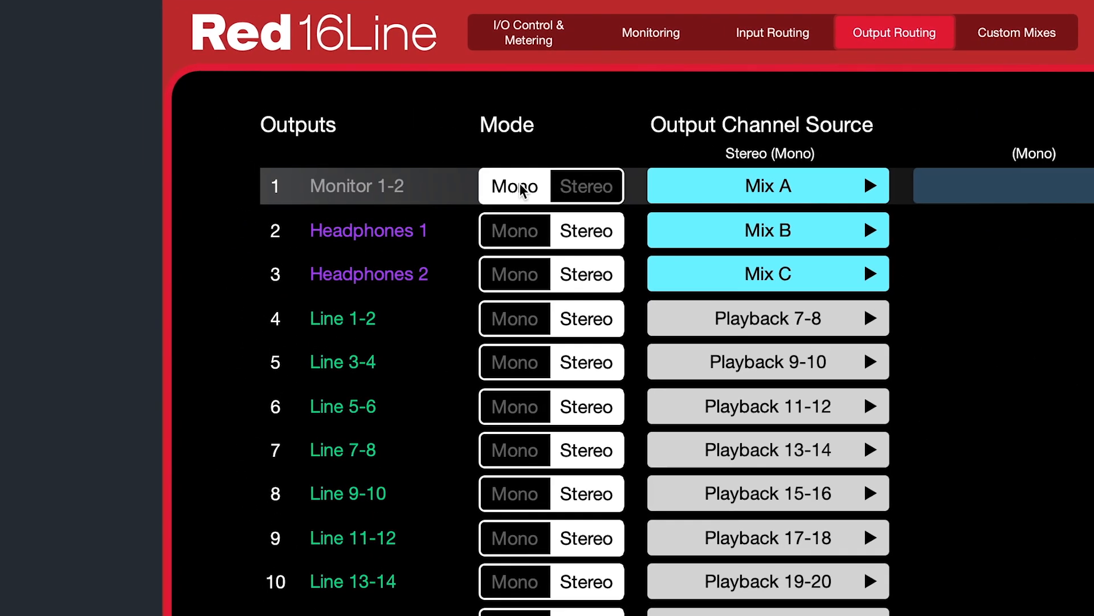
{"action": "left_click", "coordinate": [585, 186]}
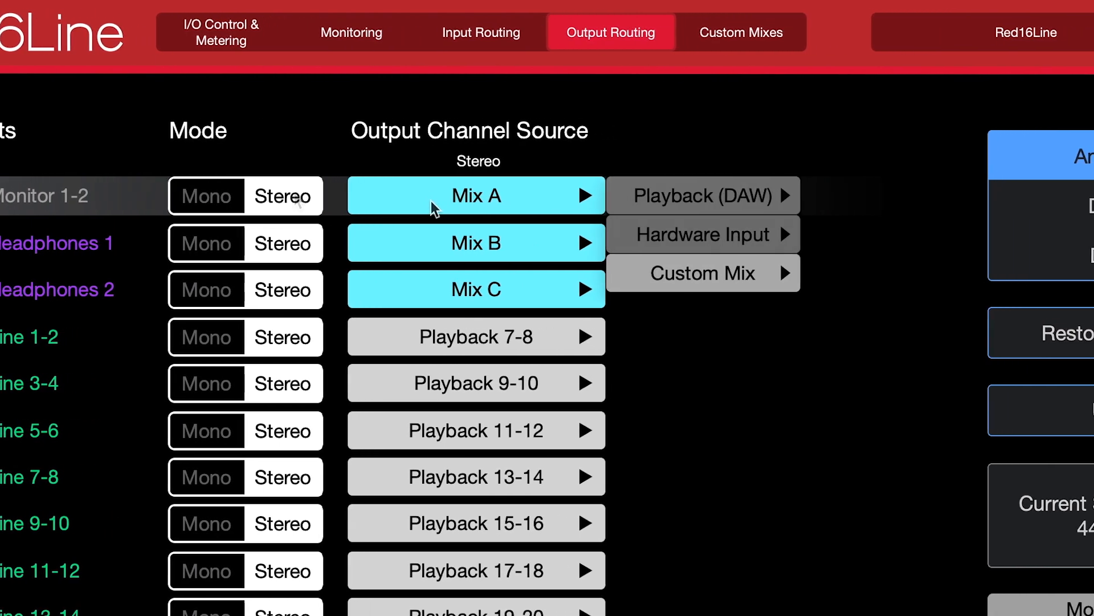
Step: Expand the Hardware Input sources for Monitor 1-2 and dismiss the menu, keeping Mix A
{"action": "left_click", "coordinate": [701, 195]}
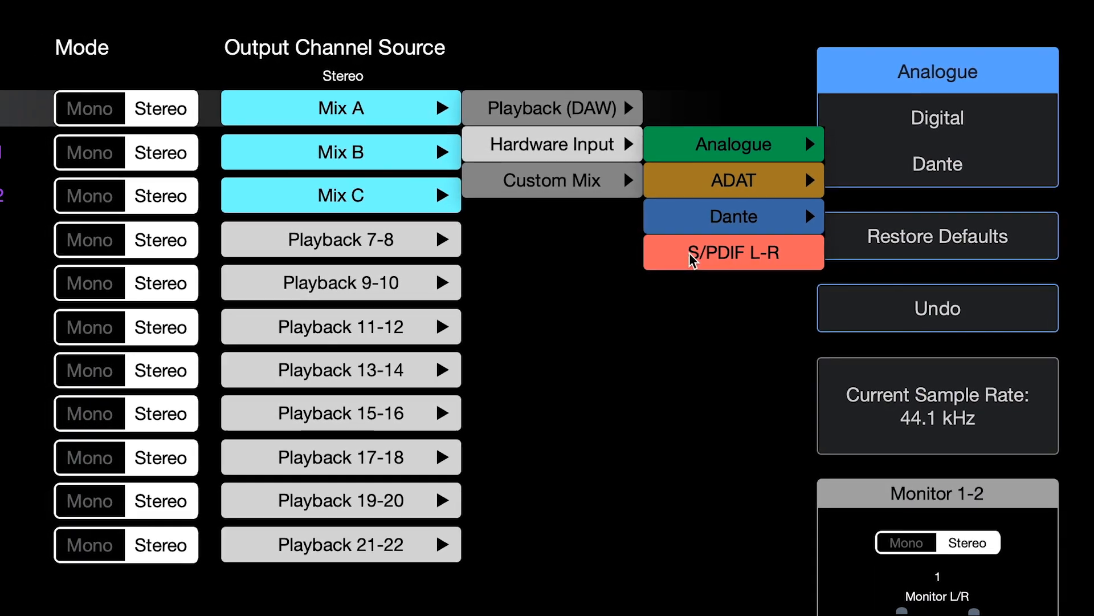
{"action": "left_click", "coordinate": [552, 180]}
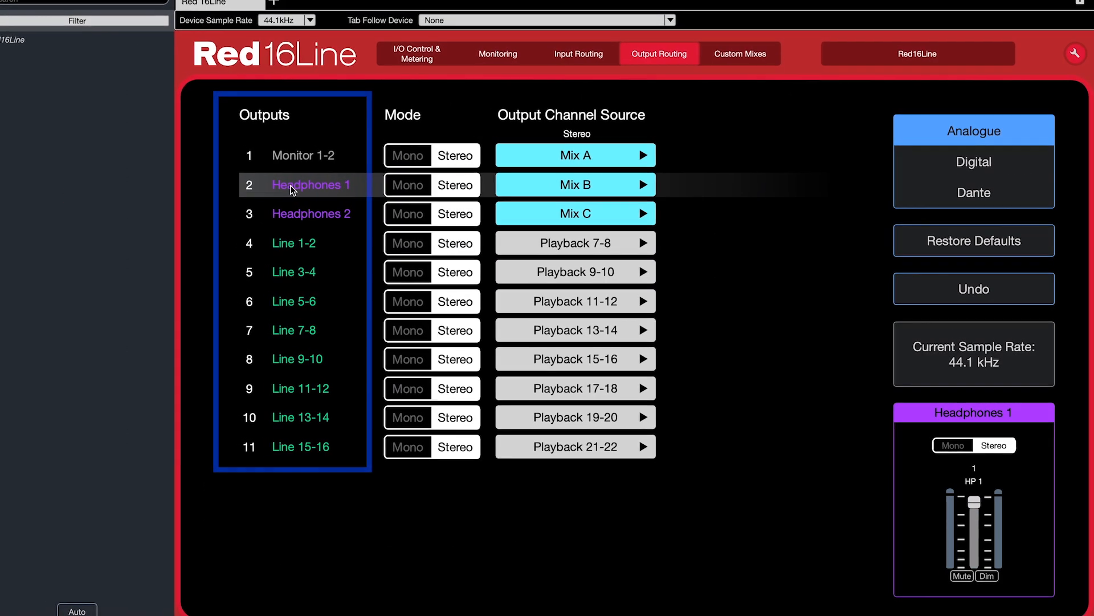
Step: Show the Headphones 2 channel panel and toggle its Mute
{"action": "left_click", "coordinate": [312, 216]}
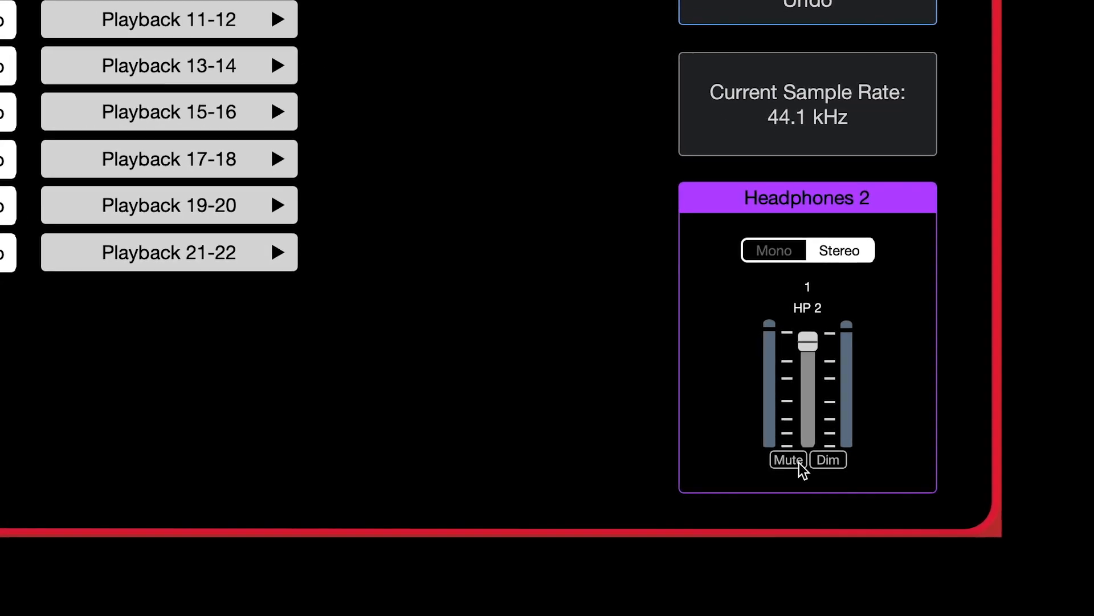
{"action": "left_click", "coordinate": [788, 459]}
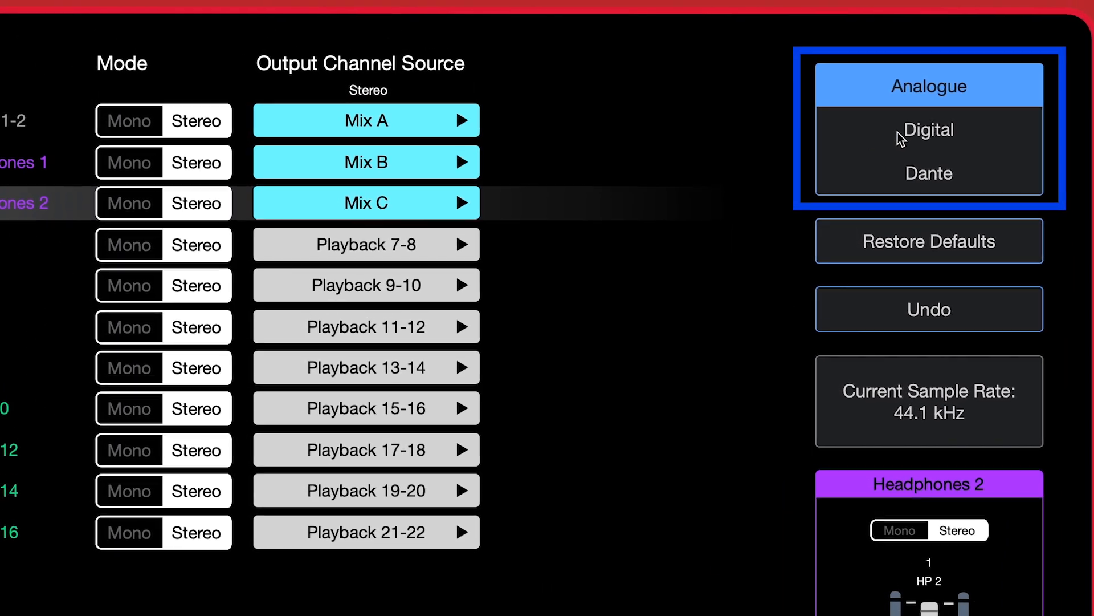
Step: View the Digital and Dante groups, then restore all output routing to defaults and confirm
{"action": "left_click", "coordinate": [928, 130]}
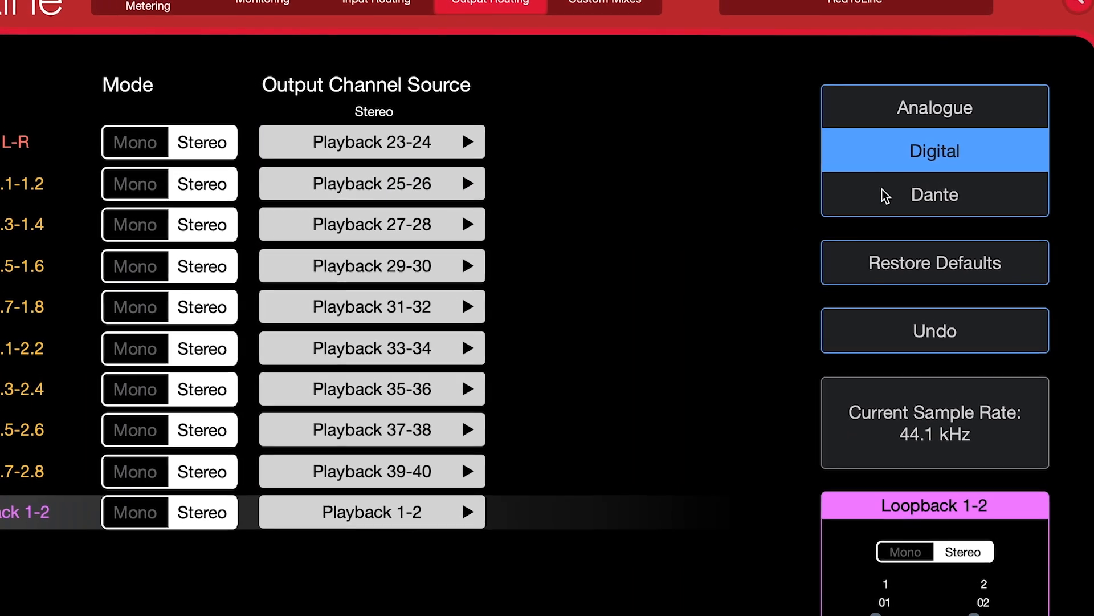
{"action": "left_click", "coordinate": [934, 194]}
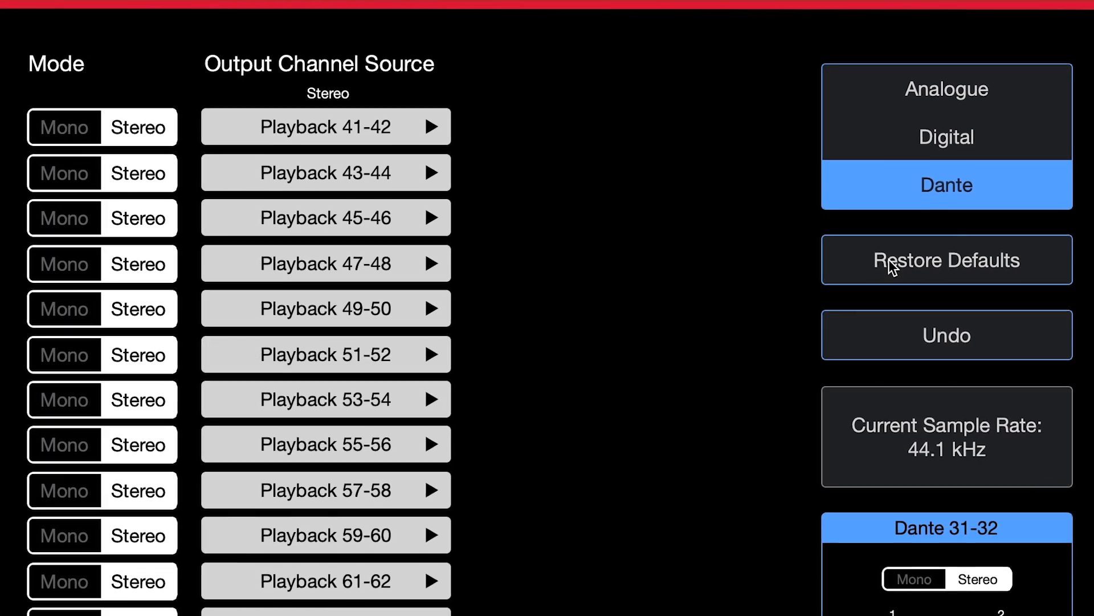
{"action": "left_click", "coordinate": [944, 260]}
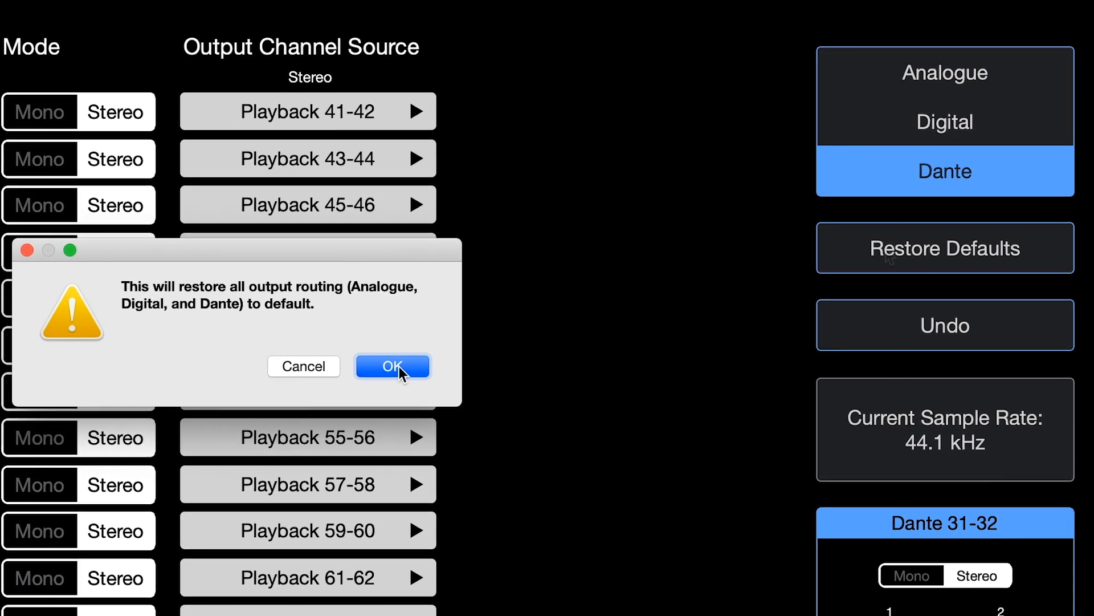
{"action": "left_click", "coordinate": [392, 365]}
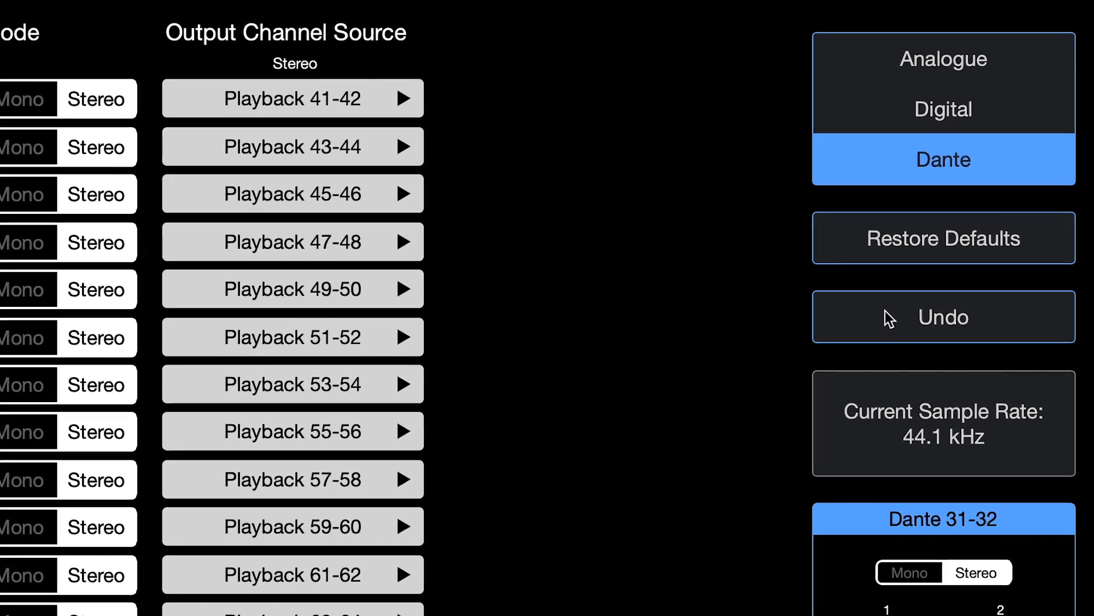